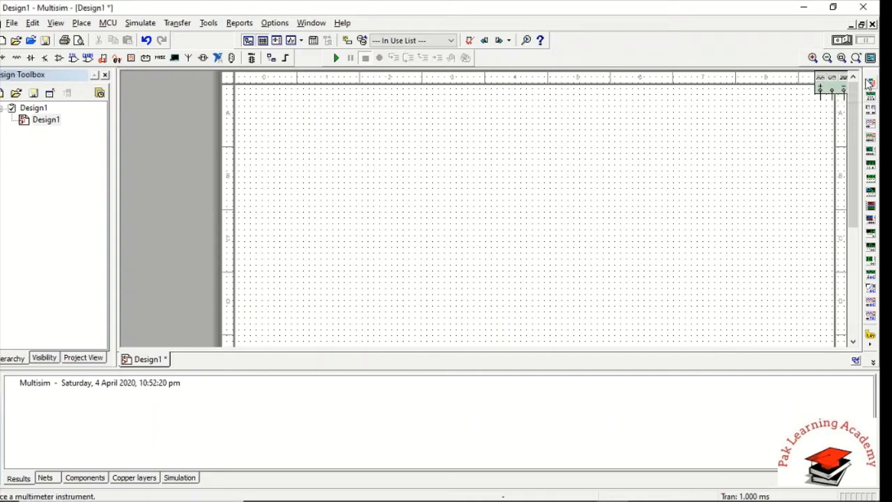
mouse_move(831, 86)
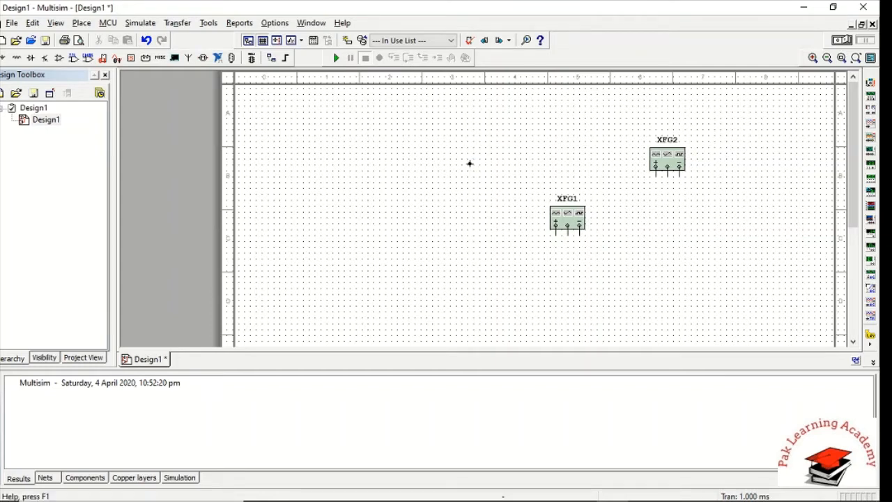
Place wattmeter XWM1, then oscilloscope XSC1 at the schematic's top left.
left_click(870, 108)
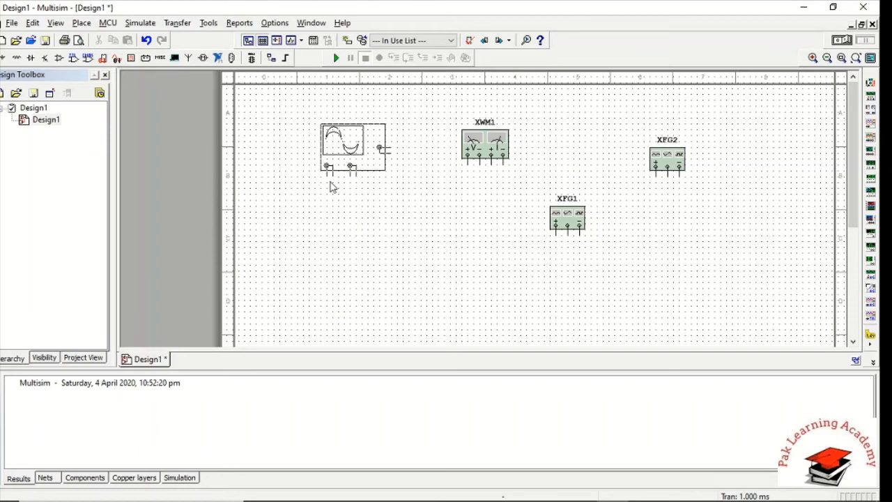
left_click(352, 146)
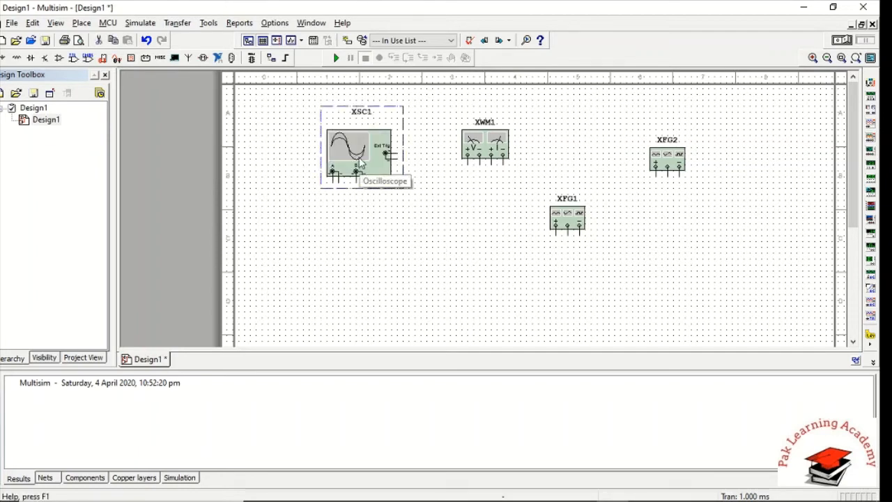
Set oscilloscope XSC1's Channel A scale to 500 mV/Div, then close its panel.
double_click(361, 145)
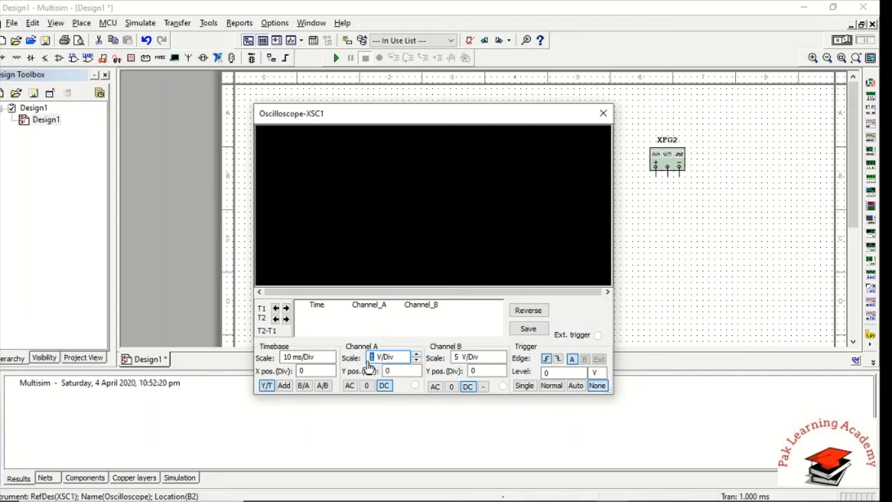
mouse_move(375, 365)
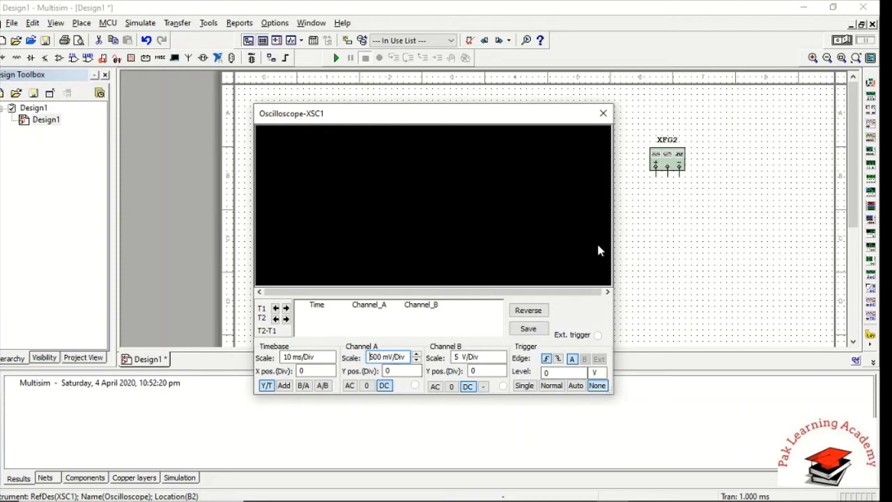
left_click(603, 112)
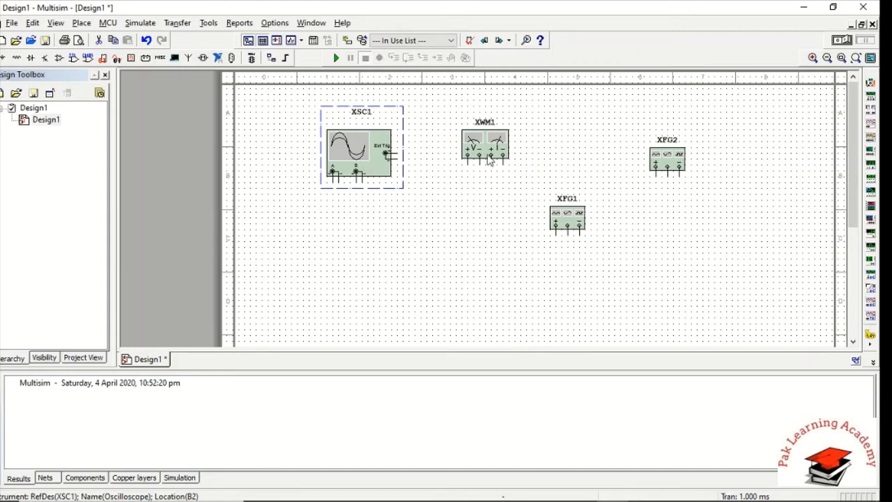
double_click(485, 147)
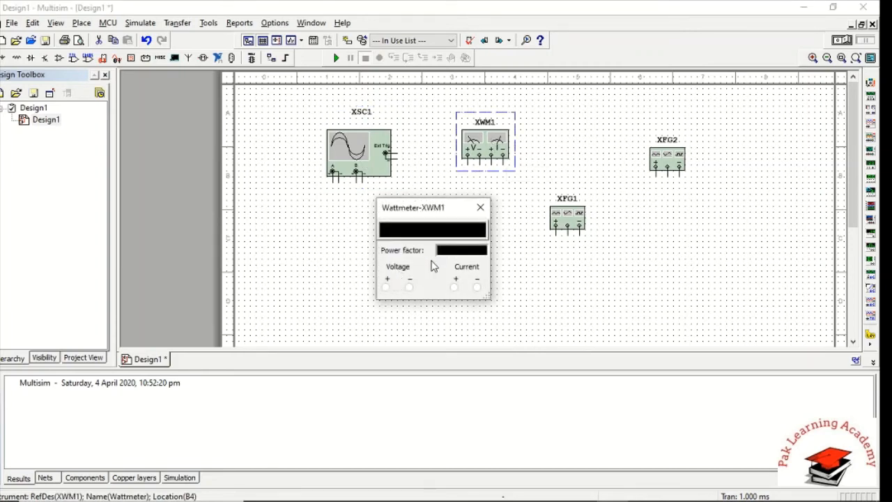
mouse_move(464, 263)
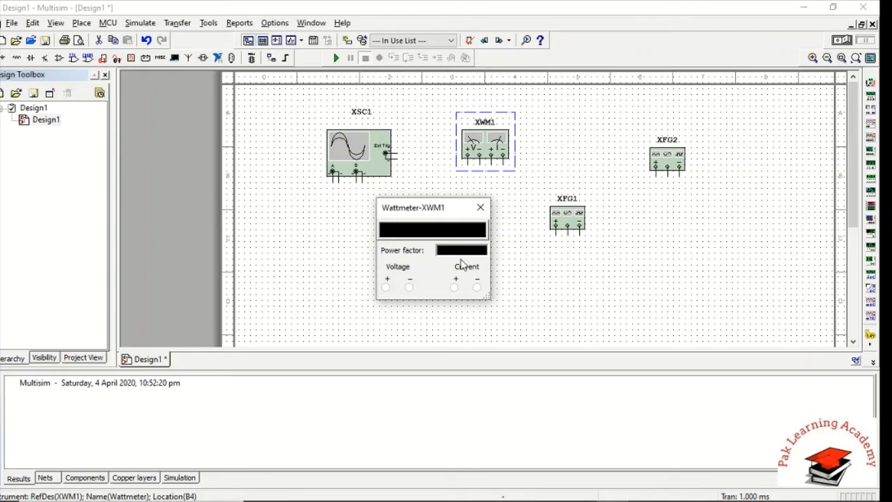
mouse_move(484, 298)
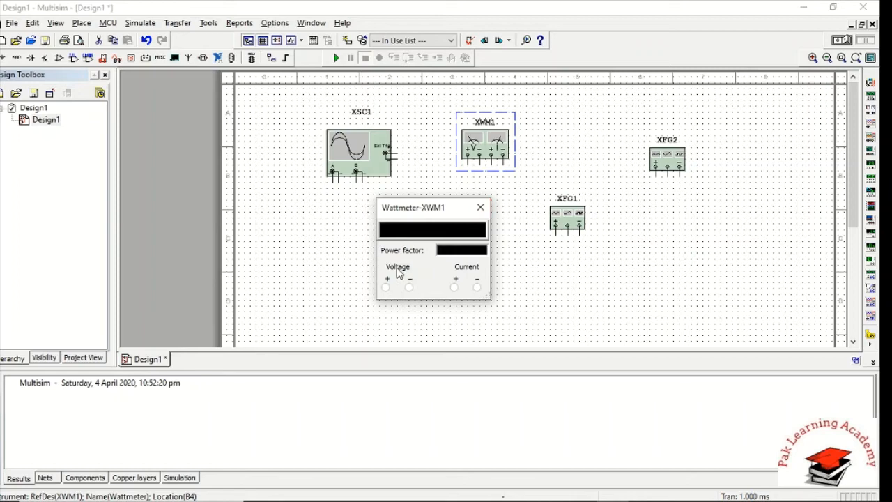
mouse_move(427, 252)
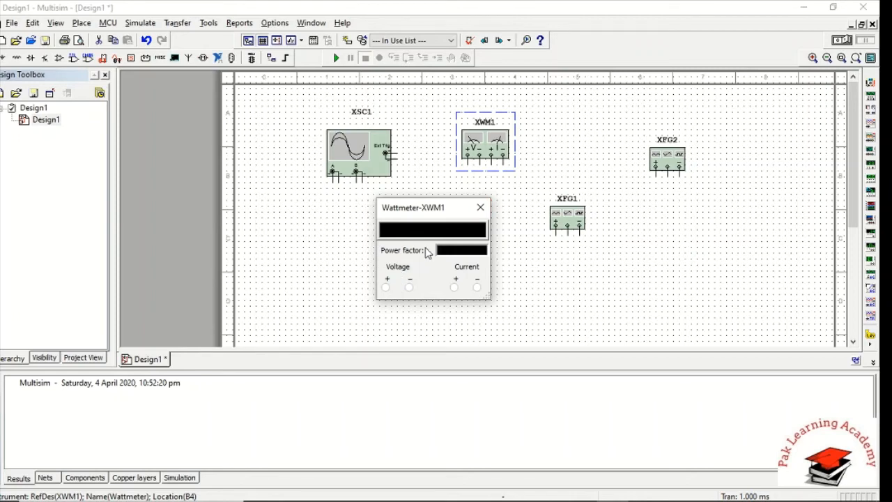
mouse_move(495, 291)
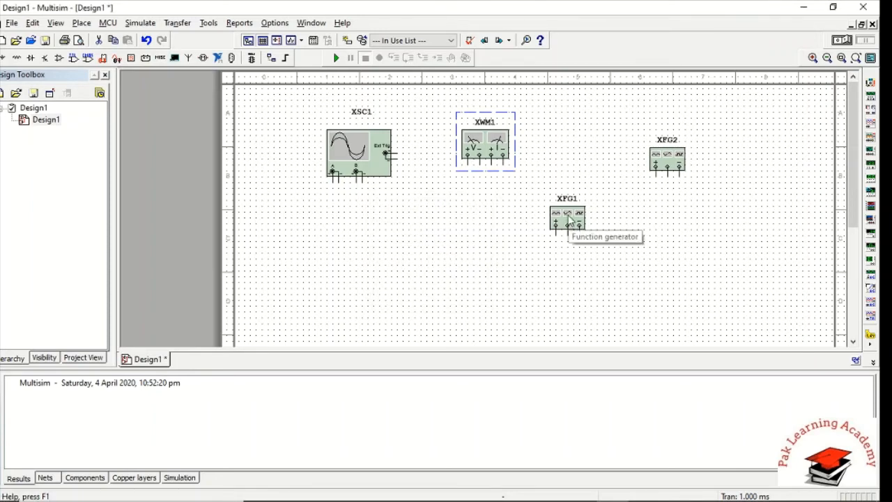
View the panels of function generators XFG1 and XFG2, closing each afterwards.
double_click(567, 216)
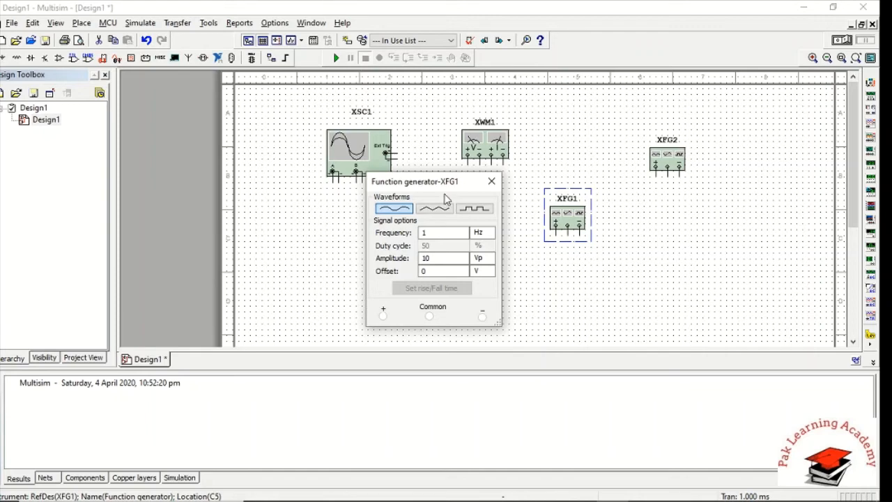
left_click(491, 180)
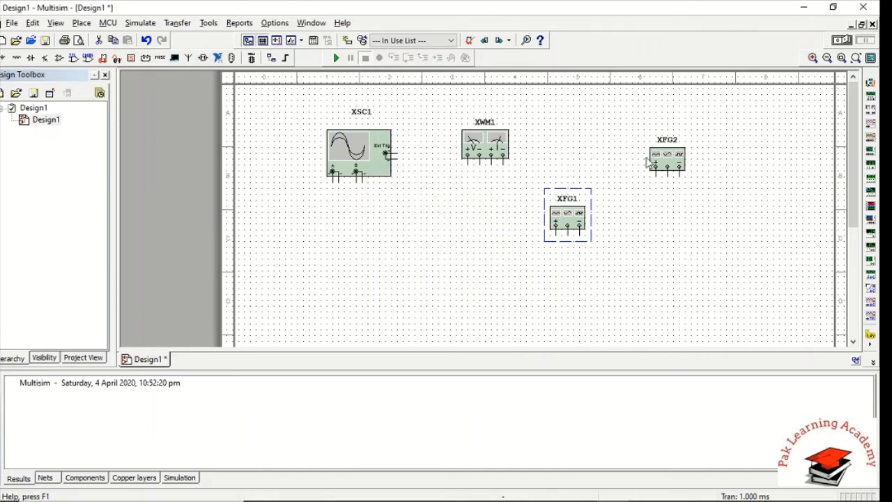
left_click(667, 157)
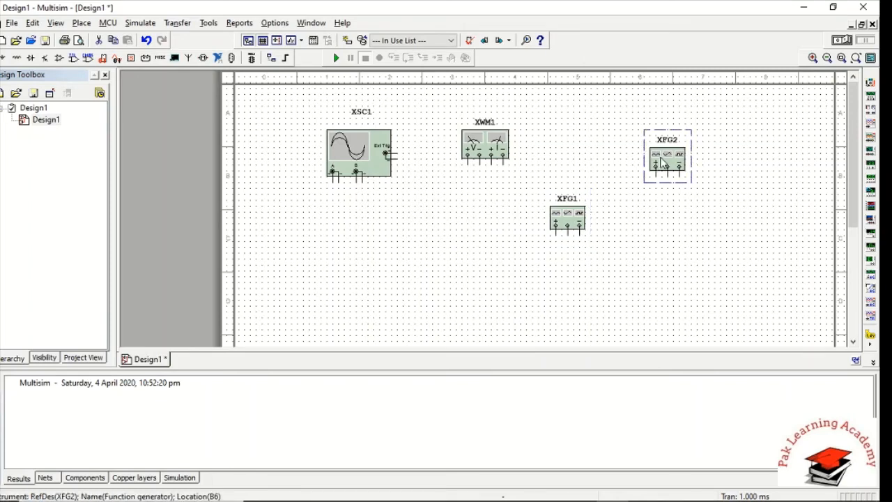
double_click(667, 156)
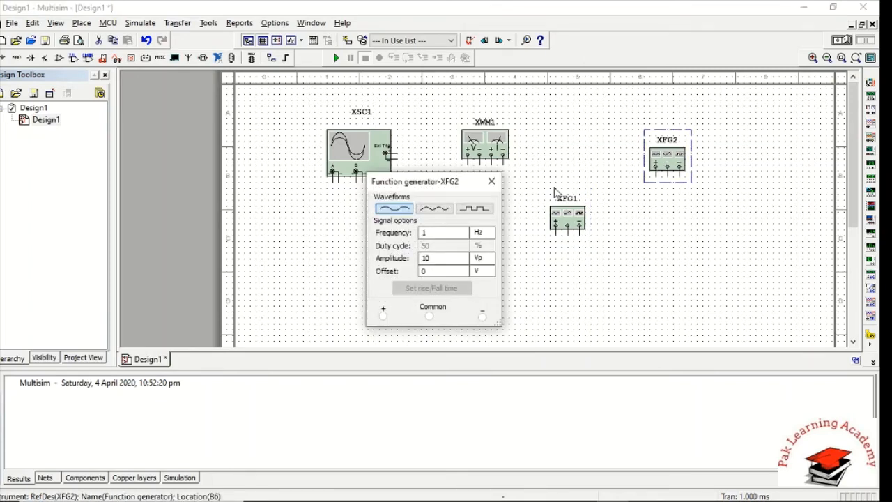
left_click(492, 180)
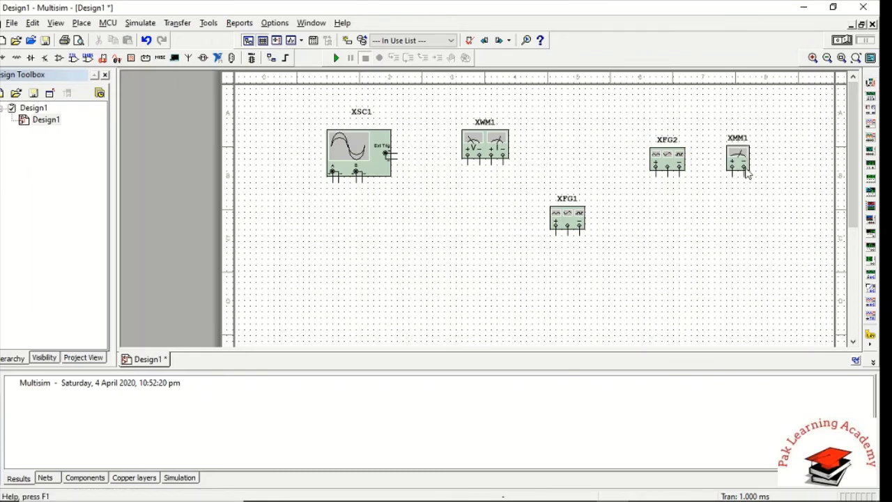
Switch multimeter XMM1 to DC and current (A) measurement, then close its panel.
double_click(737, 159)
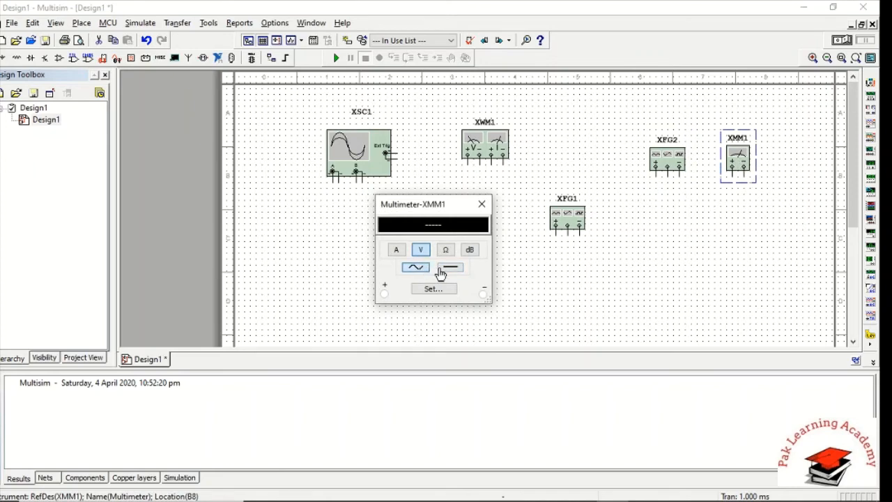
left_click(446, 249)
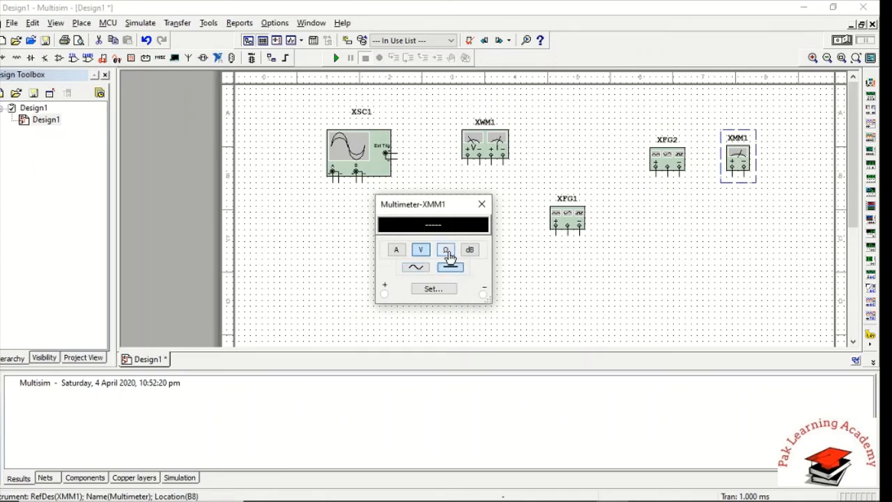
left_click(469, 249)
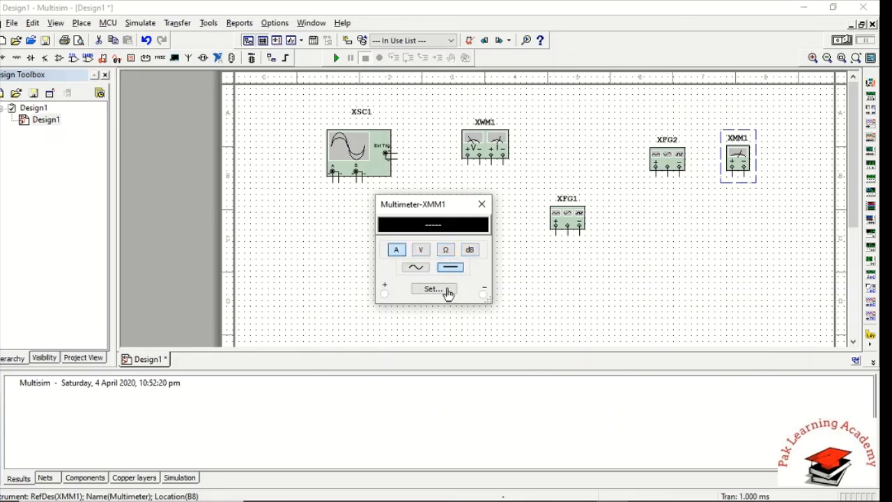
left_click(481, 203)
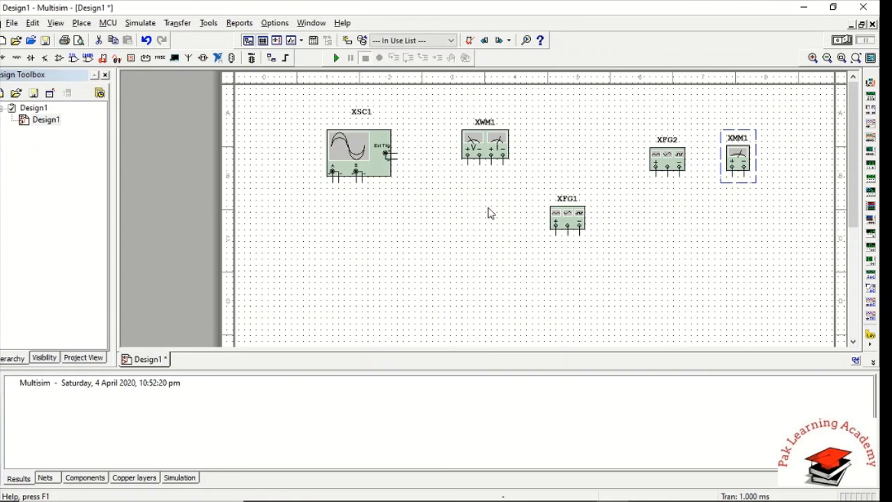